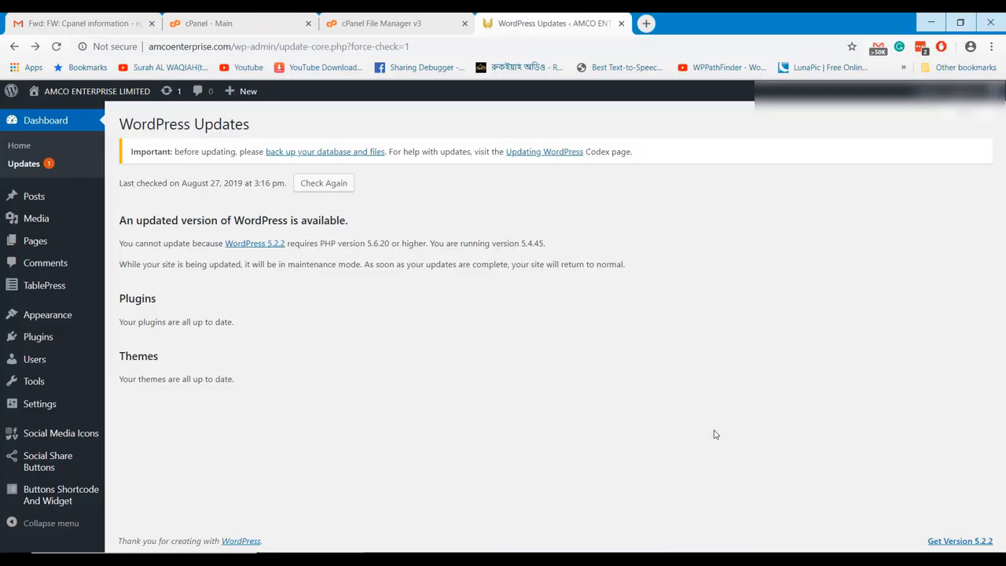
{"action": "mouse_move", "coordinate": [704, 435]}
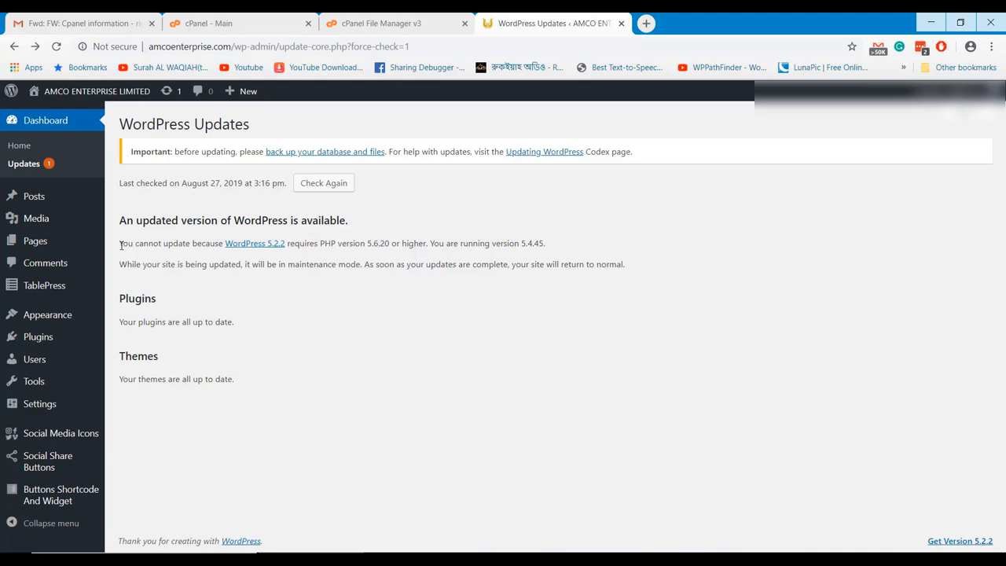
Search cPanel for 'php' and open PHP Selector, showing PHP Default (5.4).
{"action": "left_click_drag", "start_coordinate": [120, 243], "coordinate": [545, 243]}
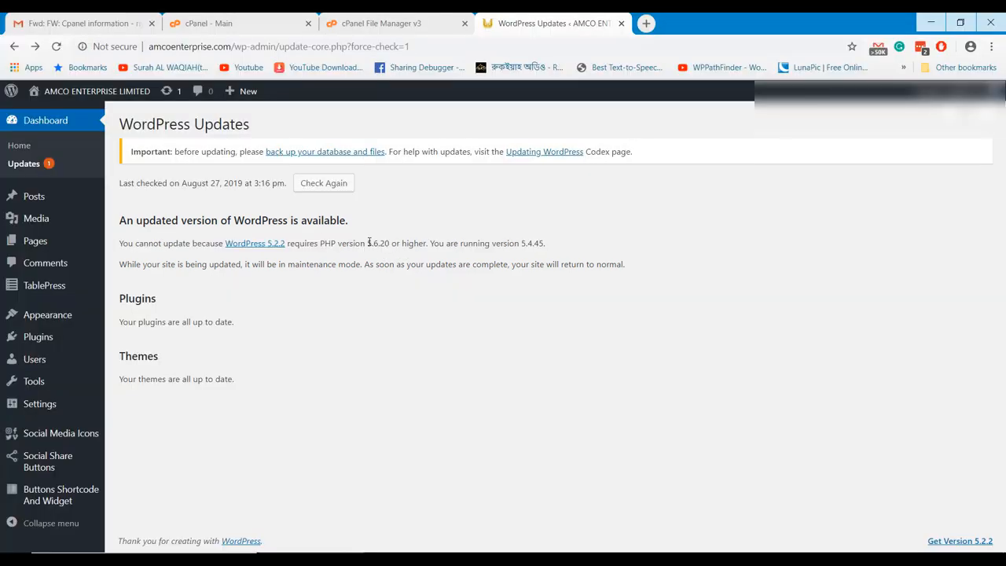
{"action": "left_click_drag", "start_coordinate": [367, 243], "coordinate": [429, 243]}
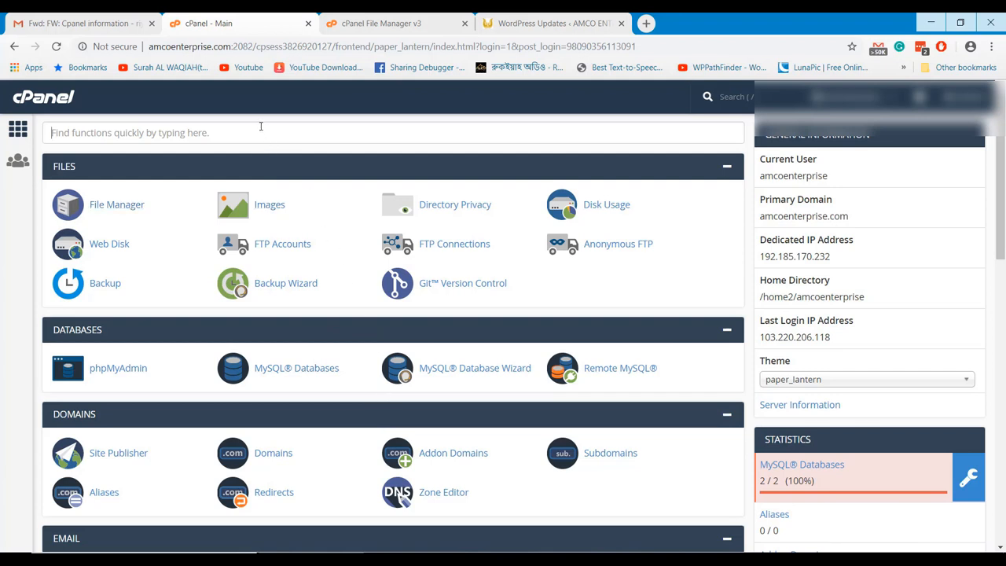
{"action": "type", "text": "php"}
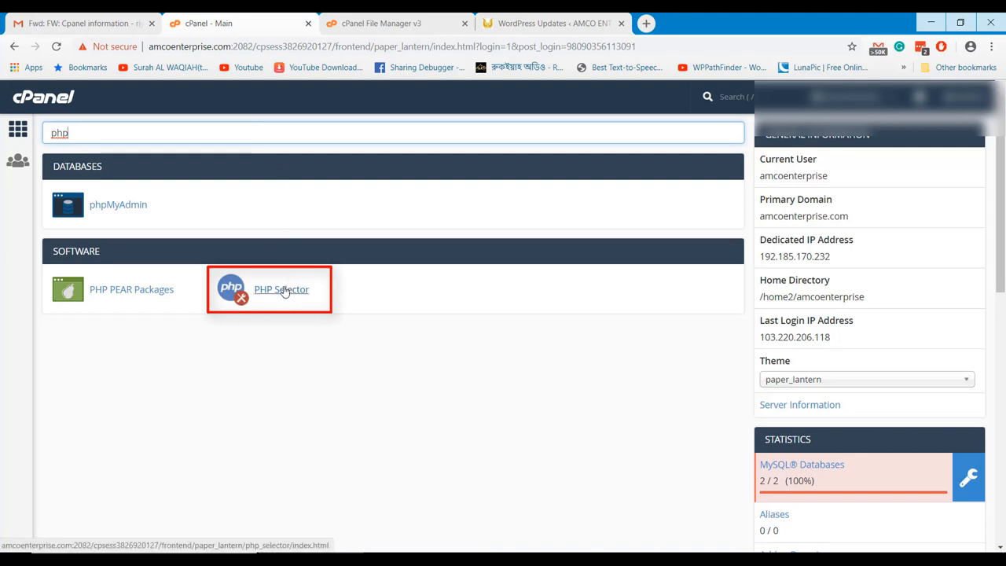
{"action": "left_click", "coordinate": [282, 290]}
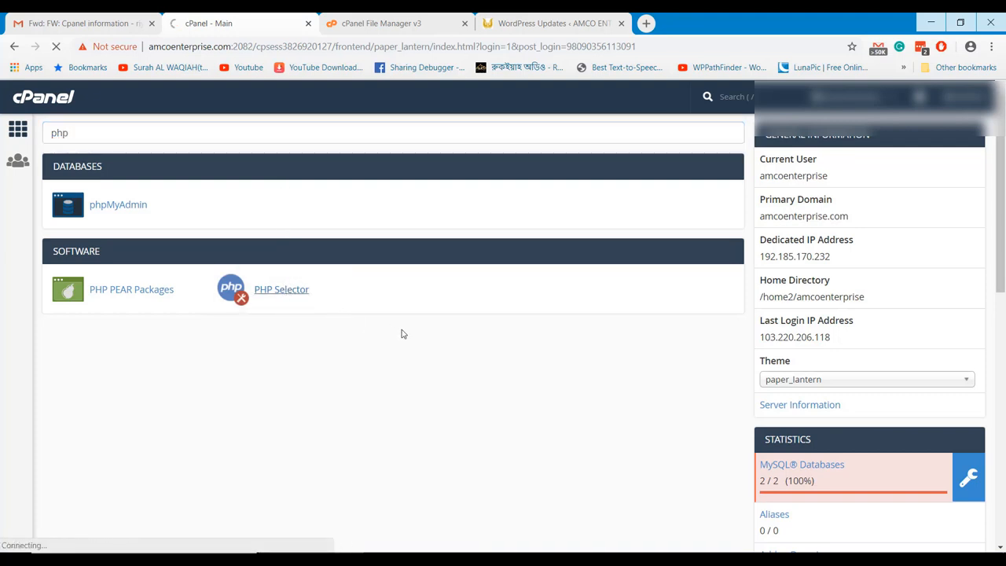
{"action": "left_click", "coordinate": [281, 289]}
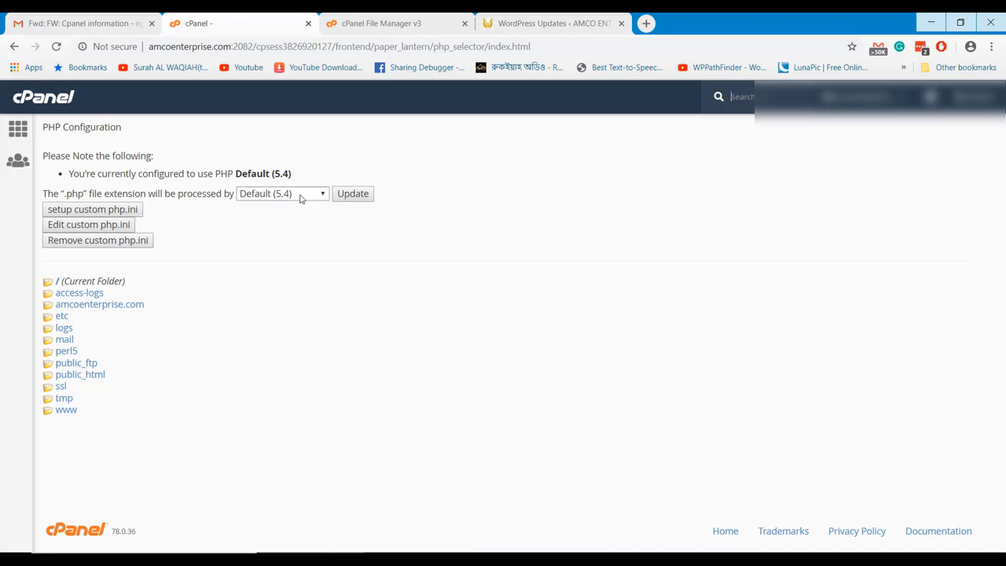
Set the .php extension to PHP 7.1, apply it, and return to PHP Configuration.
{"action": "left_click", "coordinate": [281, 193]}
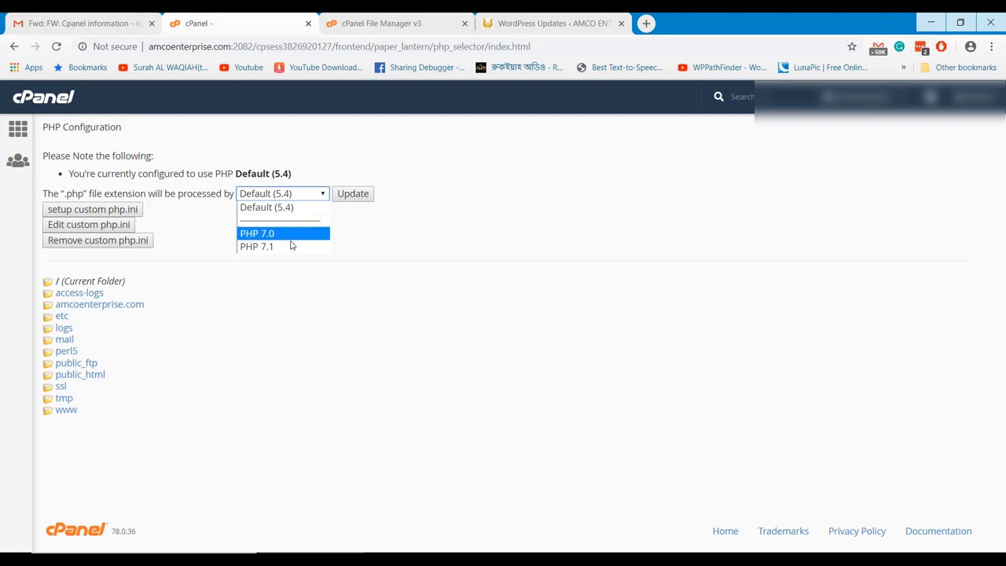
{"action": "left_click", "coordinate": [256, 246]}
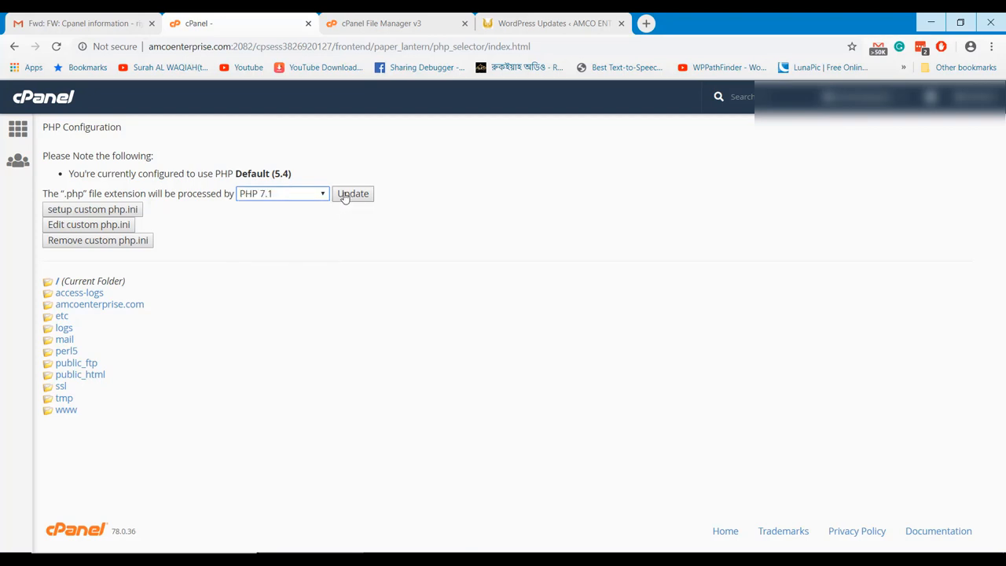
{"action": "left_click", "coordinate": [352, 194]}
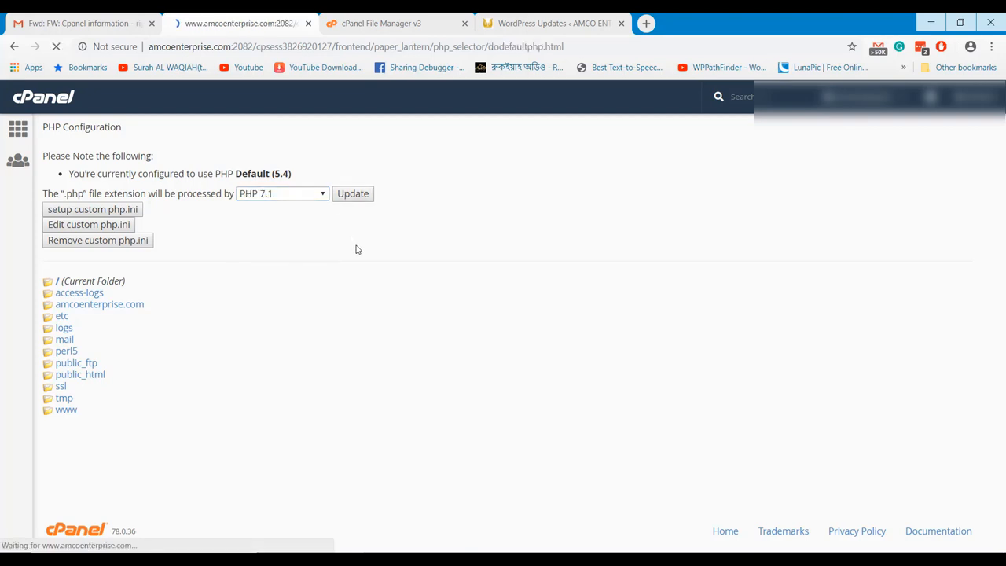
{"action": "left_click", "coordinate": [352, 193]}
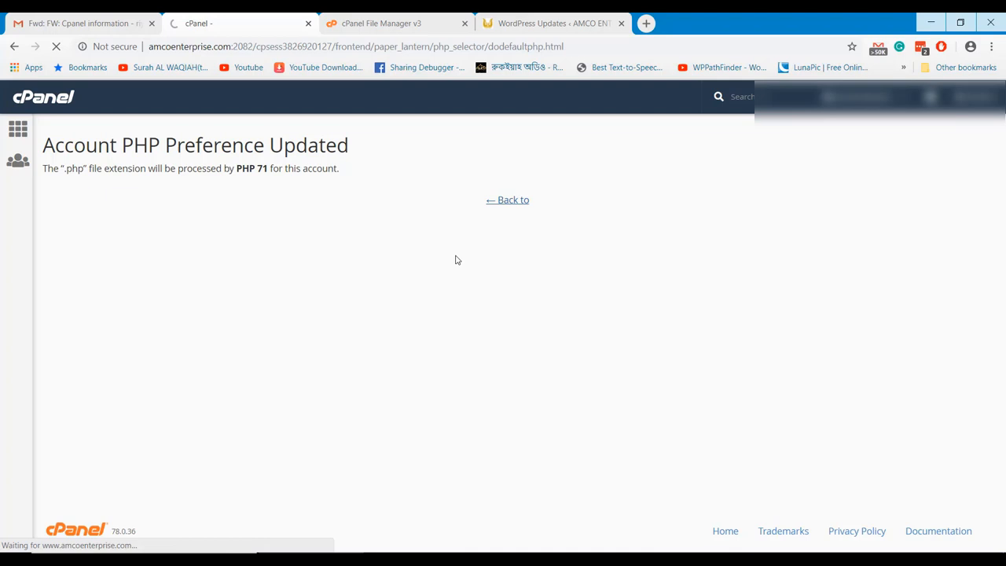
{"action": "left_click", "coordinate": [508, 200]}
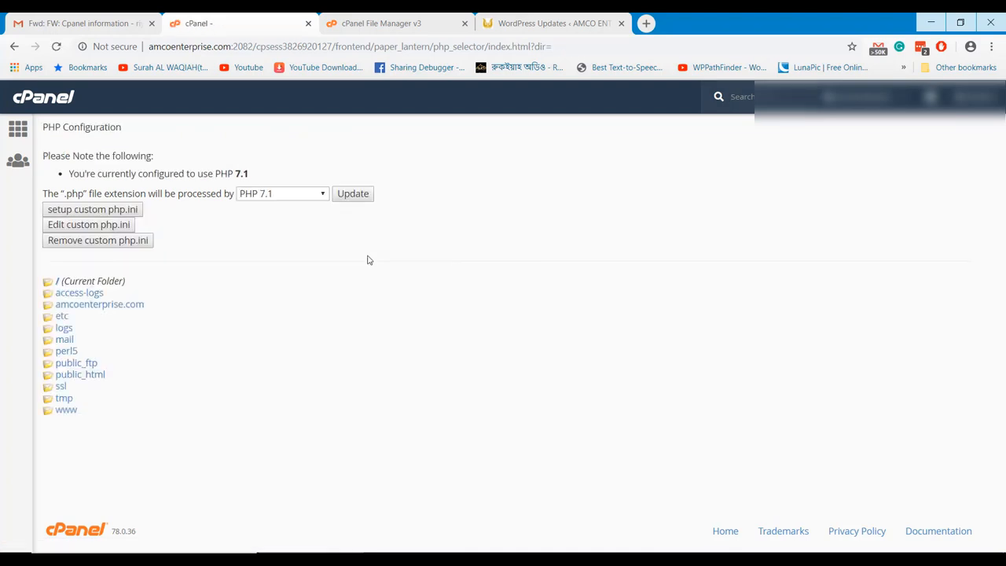
{"action": "left_click", "coordinate": [550, 23]}
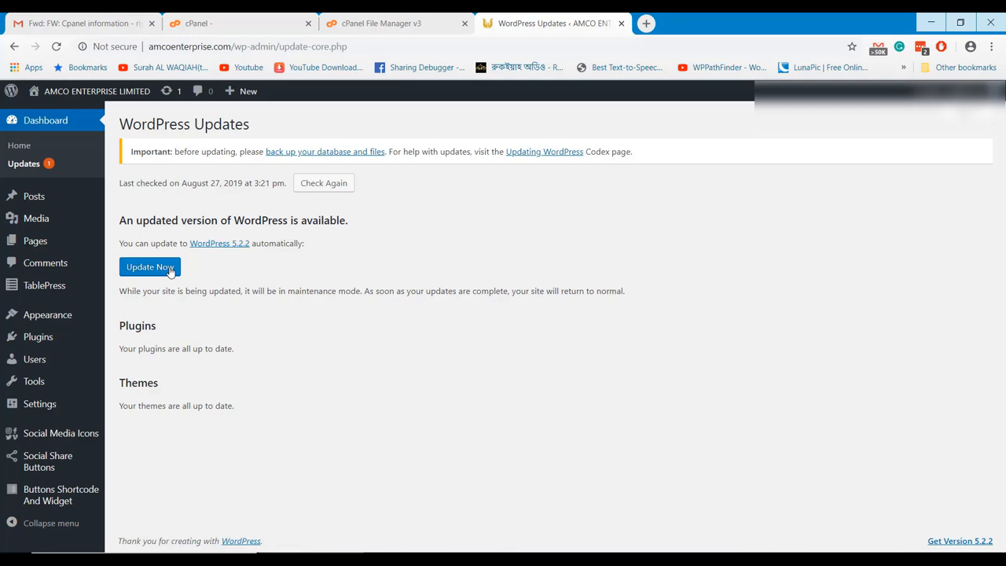
Run Update Now on Dashboard > Updates to install WordPress 5.2.2.
{"action": "left_click", "coordinate": [149, 267]}
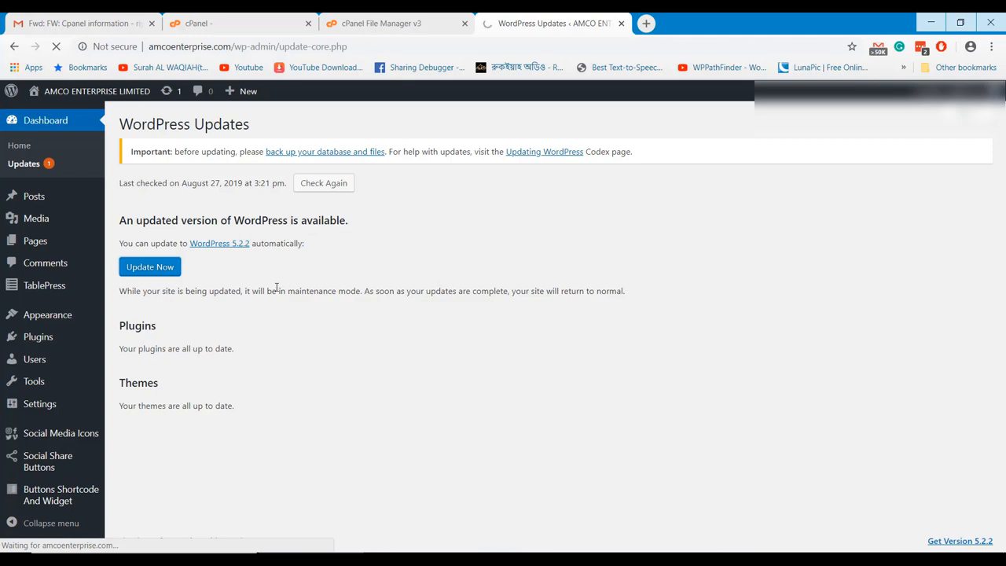
{"action": "left_click", "coordinate": [149, 267]}
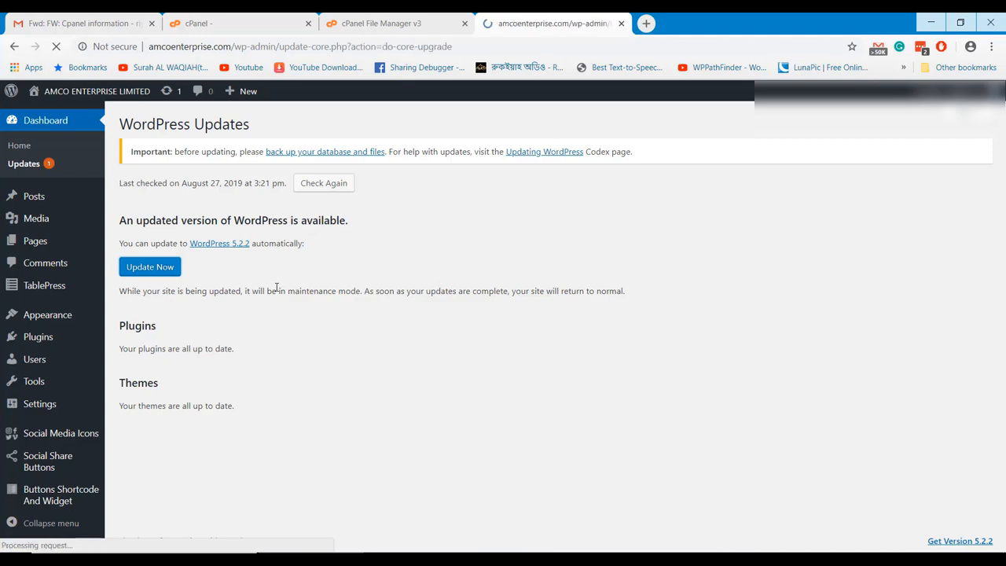
{"action": "left_click", "coordinate": [149, 266]}
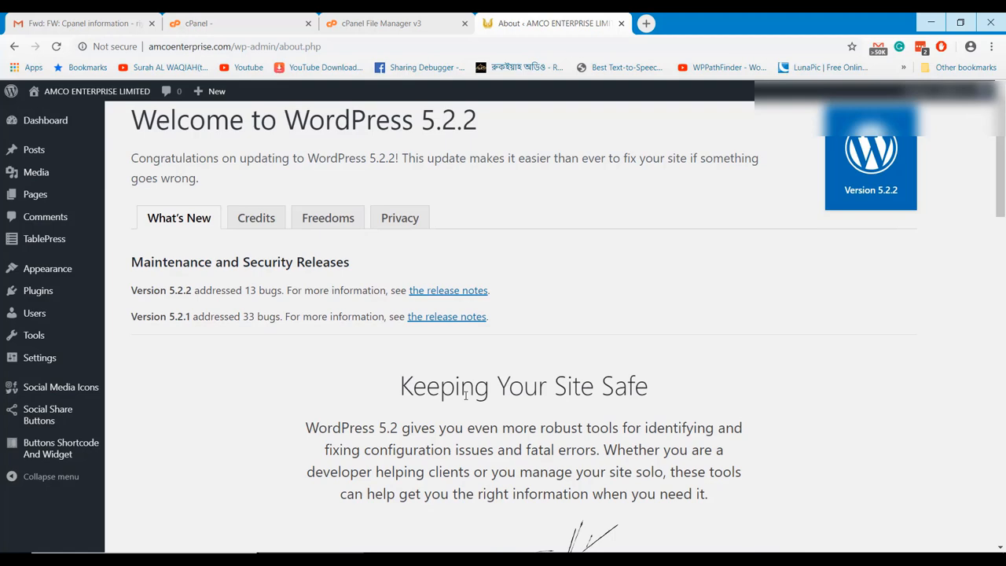
{"action": "scroll", "scroll_direction": "down", "scroll_amount": 3}
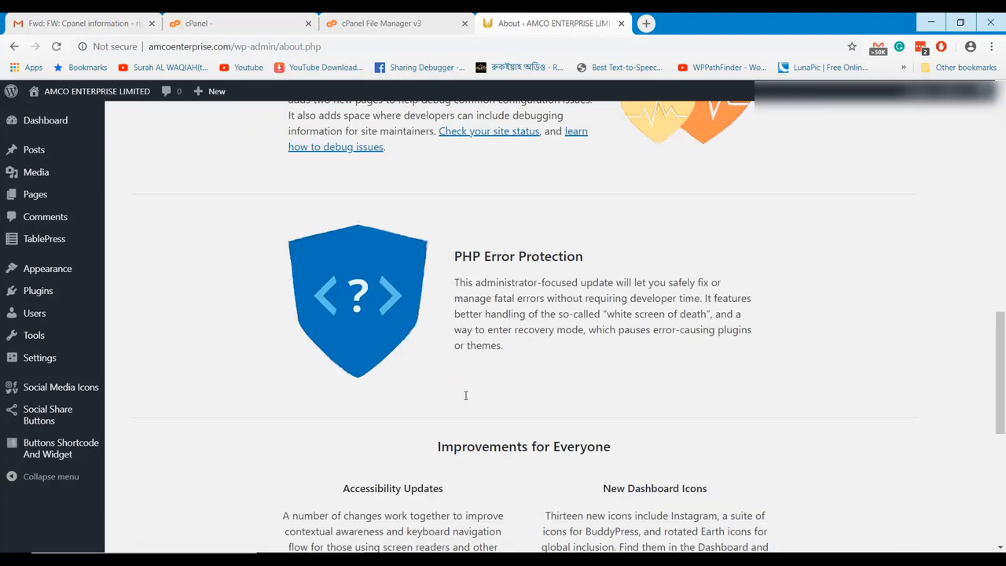
{"action": "scroll", "scroll_direction": "down", "scroll_amount": 3}
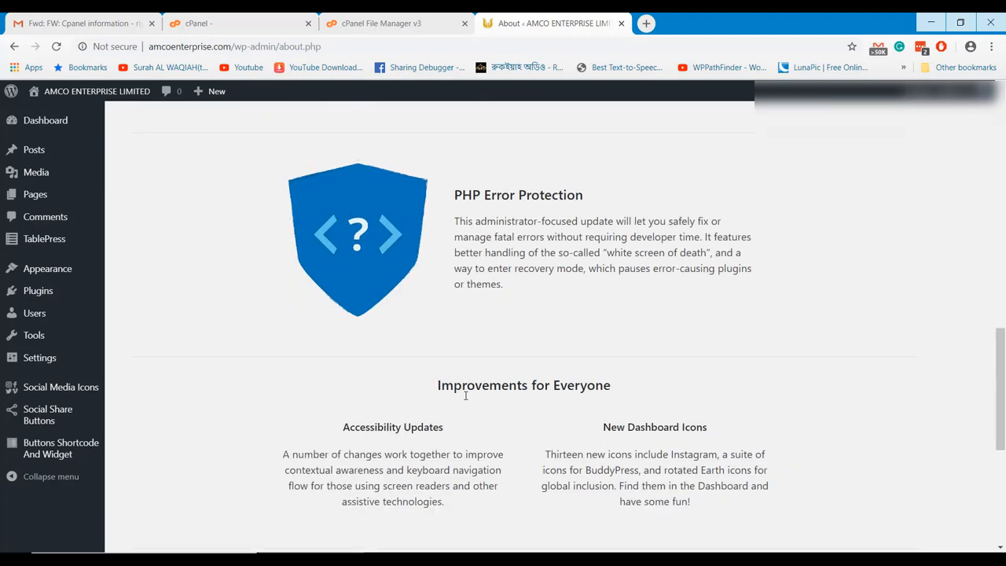
{"action": "scroll", "scroll_direction": "down", "scroll_amount": 3}
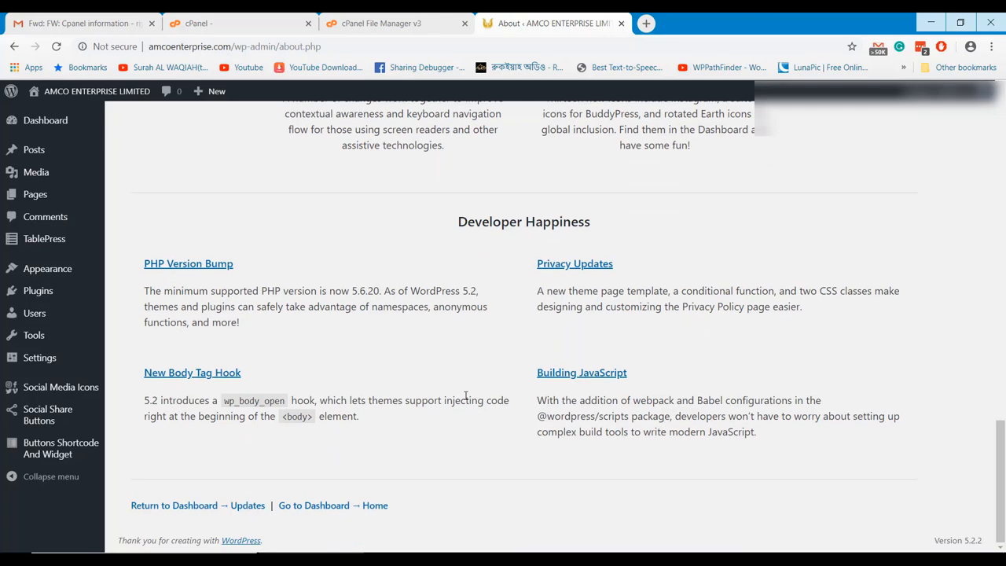